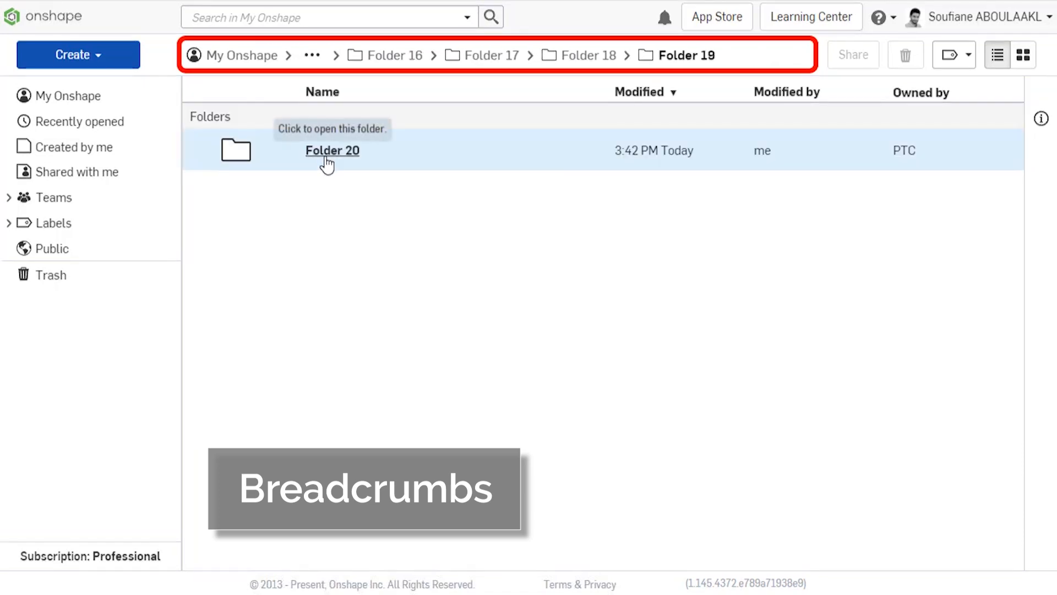
mouse_move(419, 77)
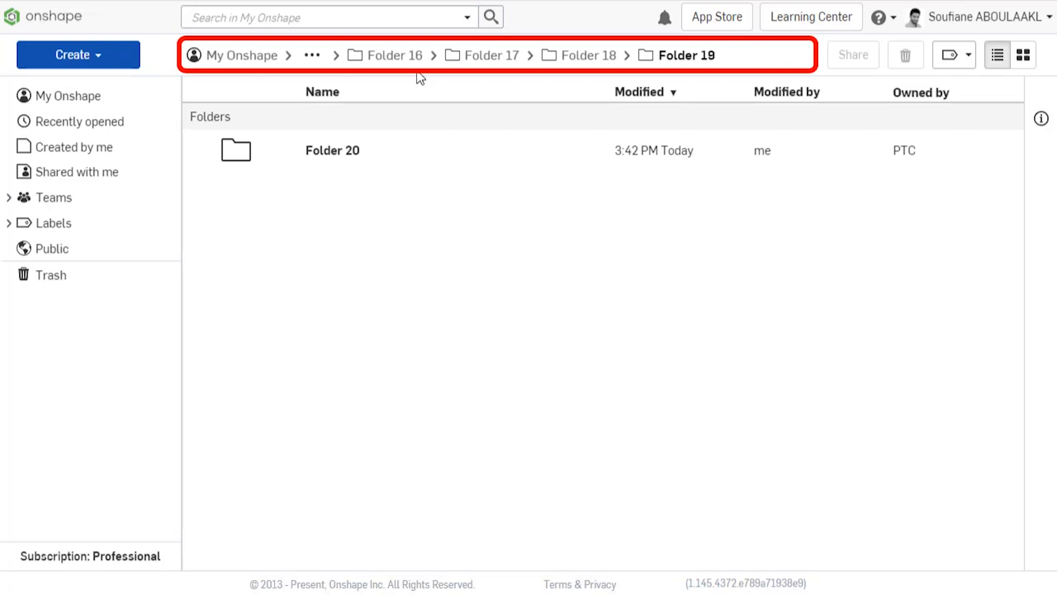
Jump back via the breadcrumb ellipsis to Folder 13, then an earlier folder, and move the ITB Throttle Body document
click(313, 55)
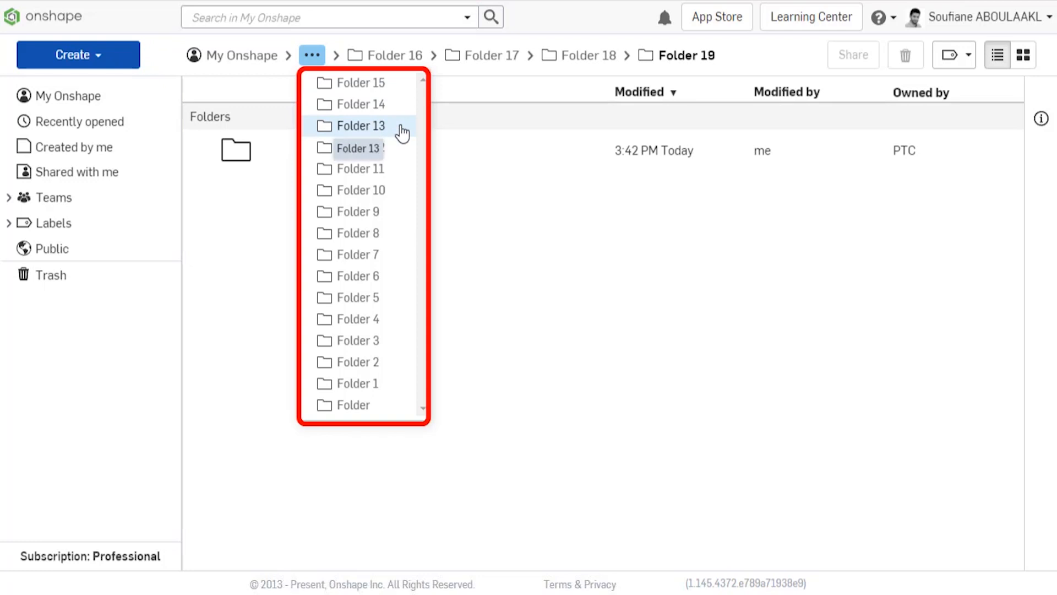
click(361, 125)
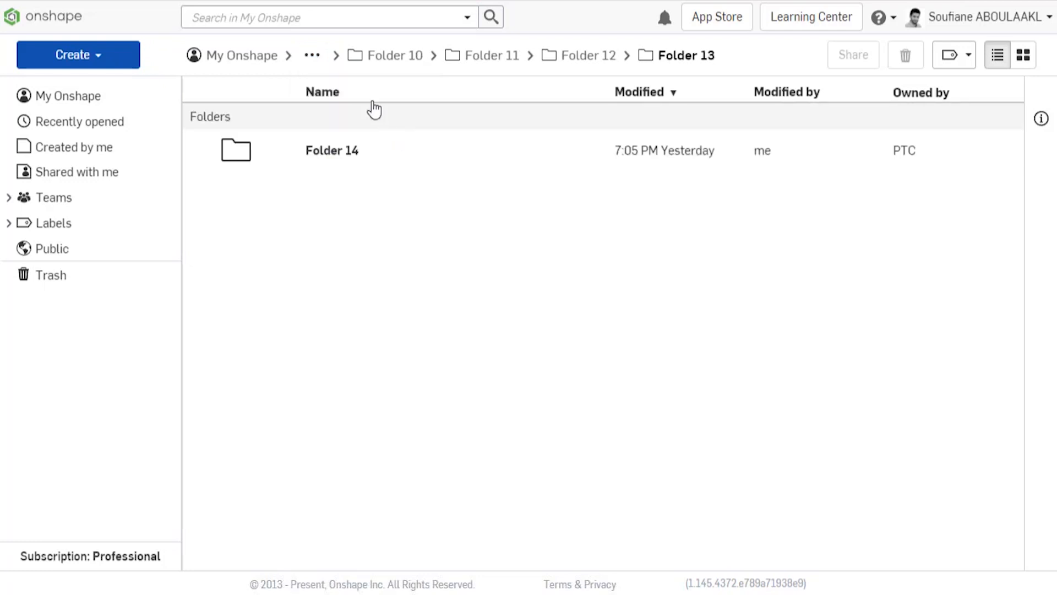
click(312, 55)
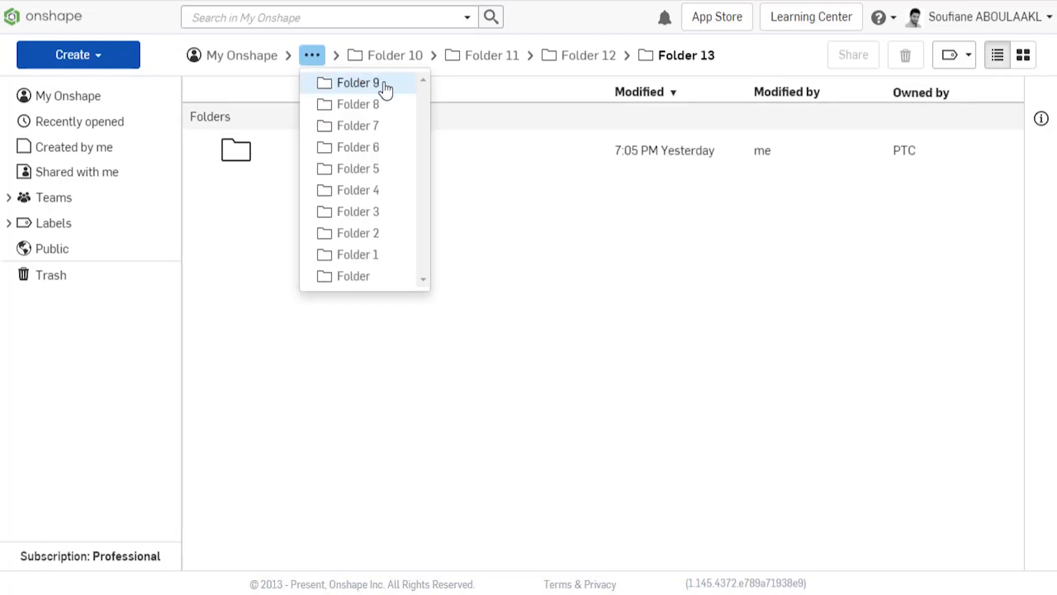
click(358, 84)
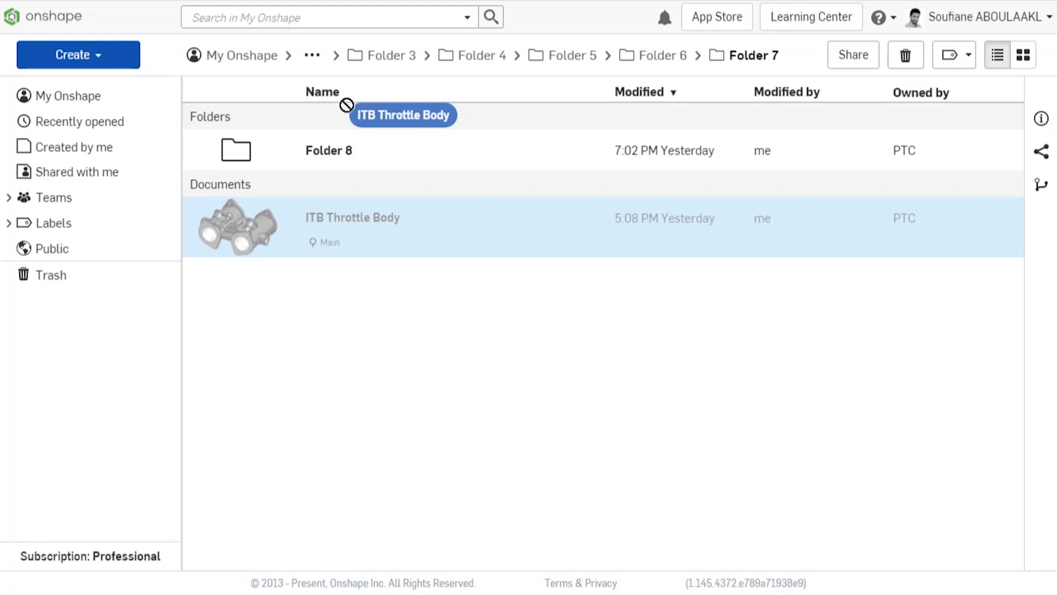
drag(403, 114, 329, 150)
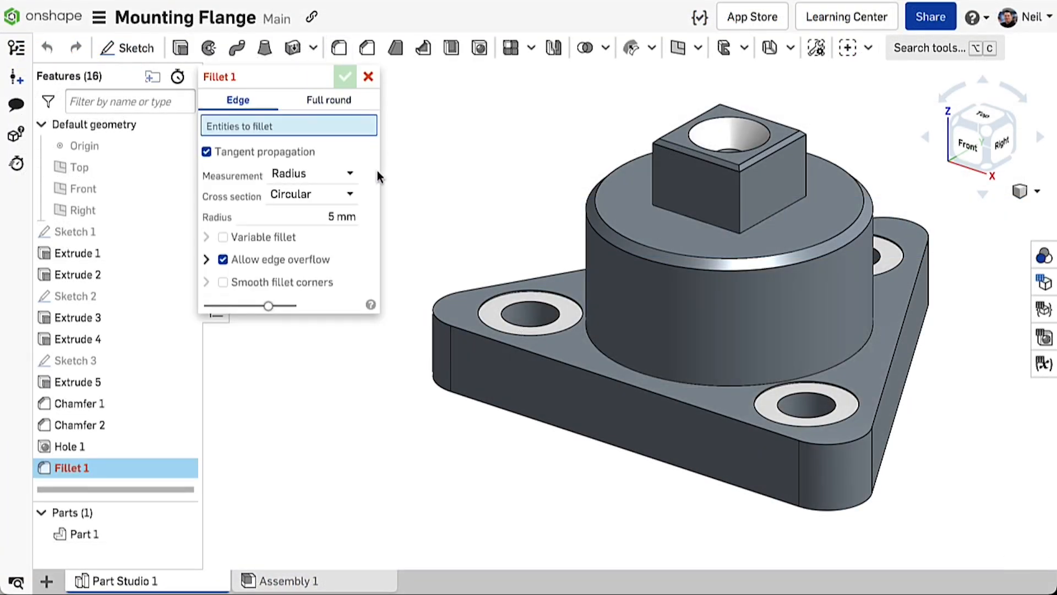
mouse_move(339, 264)
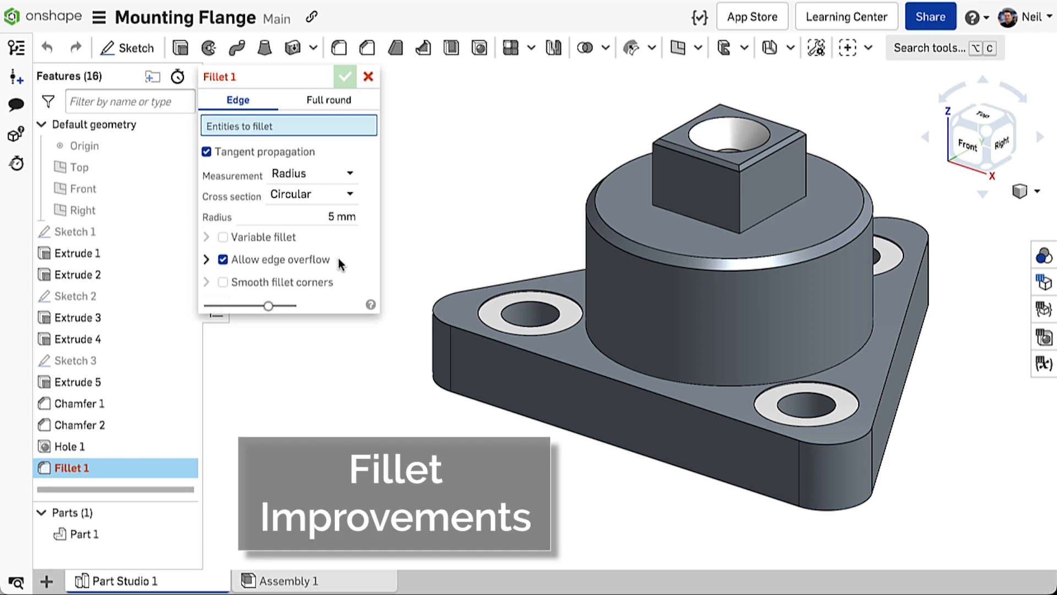
Fillet the boss's bottom edge, trying 10 mm then settling on 5 mm with edge overflow allowed
click(672, 387)
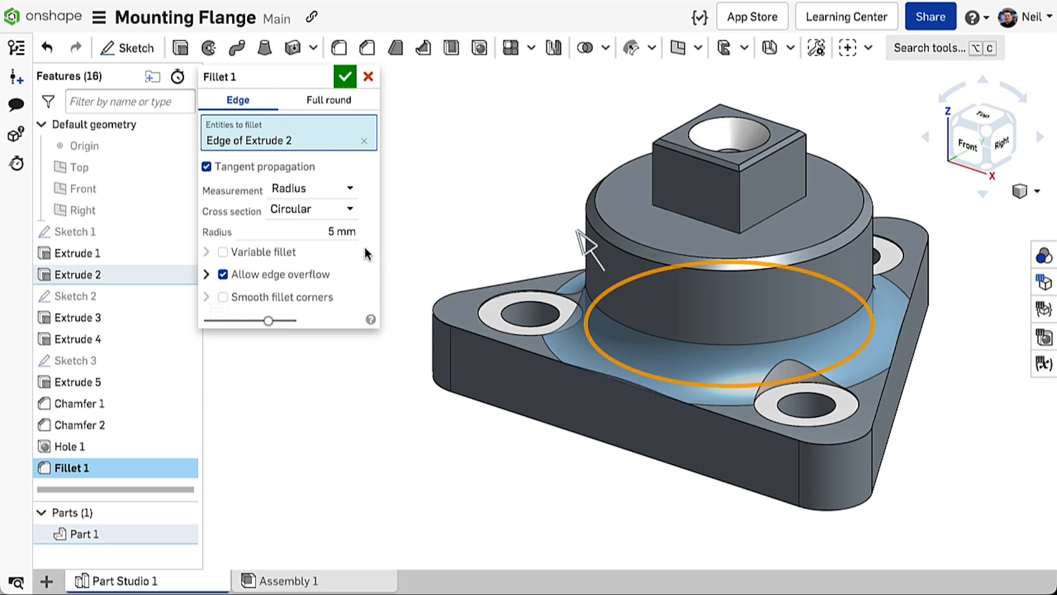
text(10 mm)
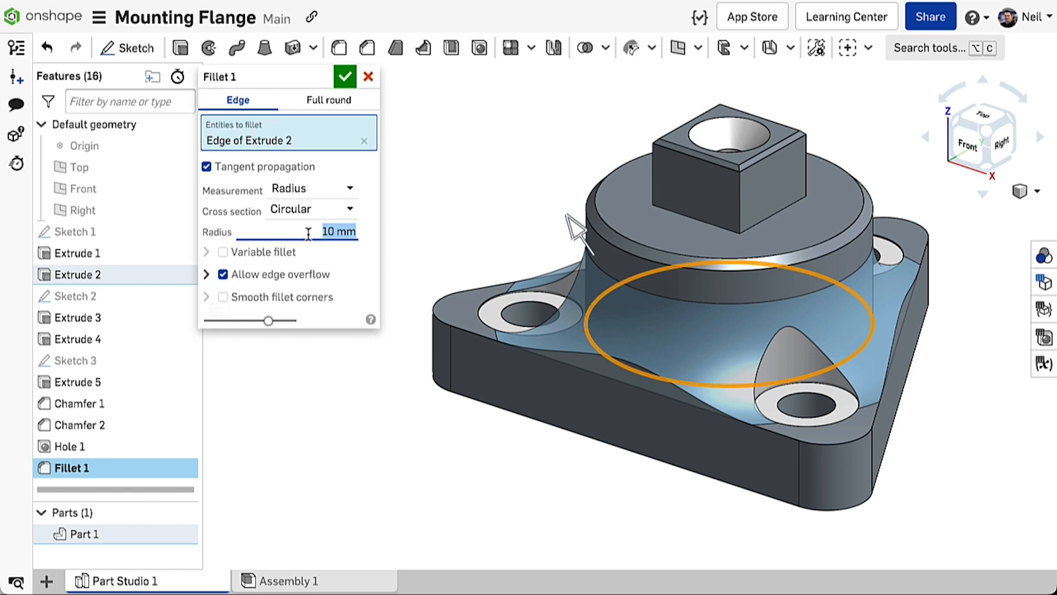
text(5 mm)
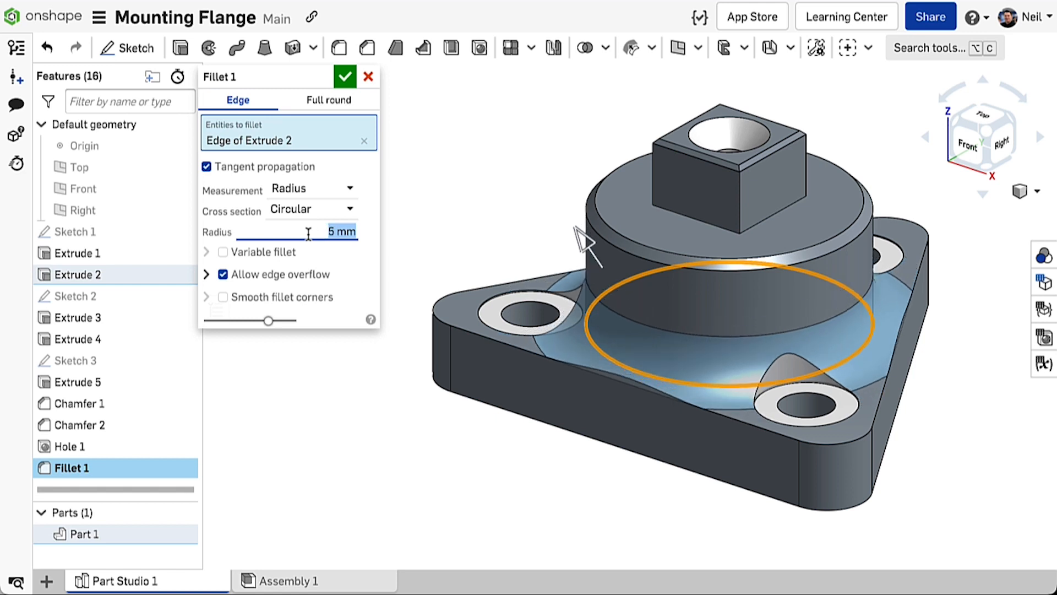
click(223, 274)
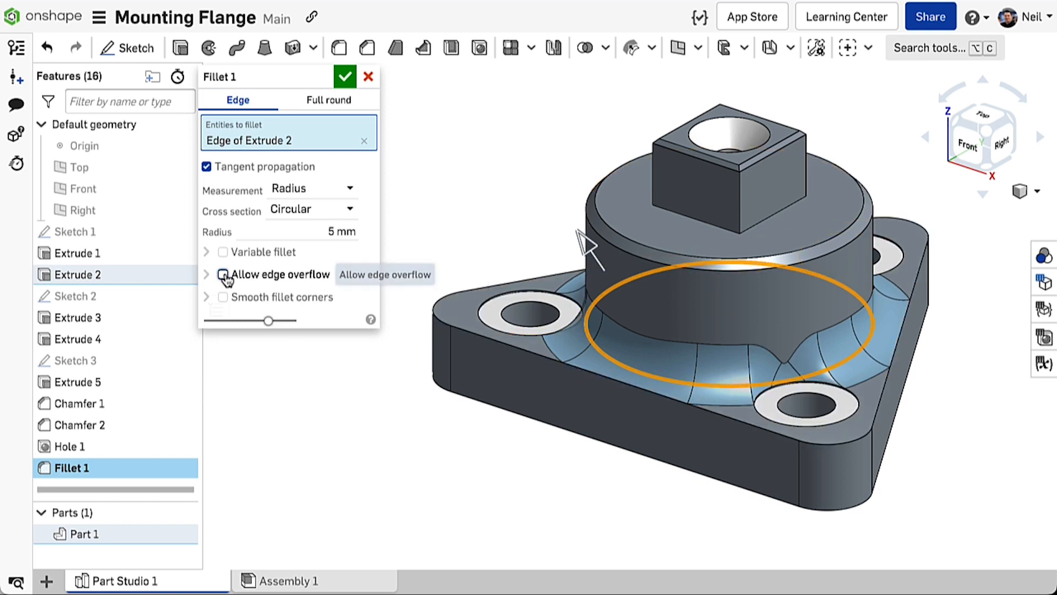
click(222, 274)
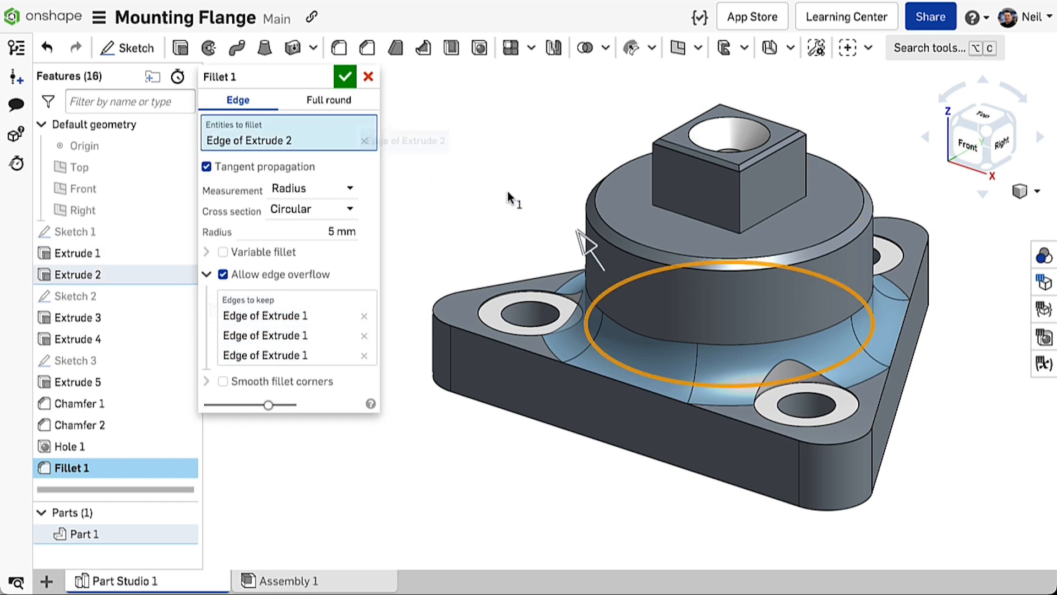
Add the square block's bottom edge via Select other and enable Smooth fillet corners
click(752, 221)
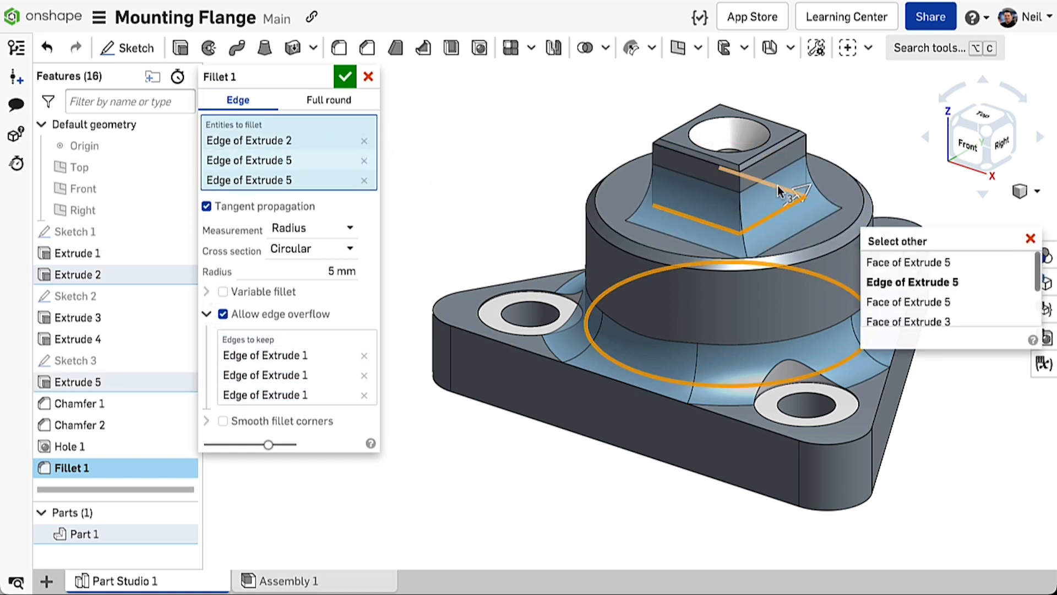
click(912, 282)
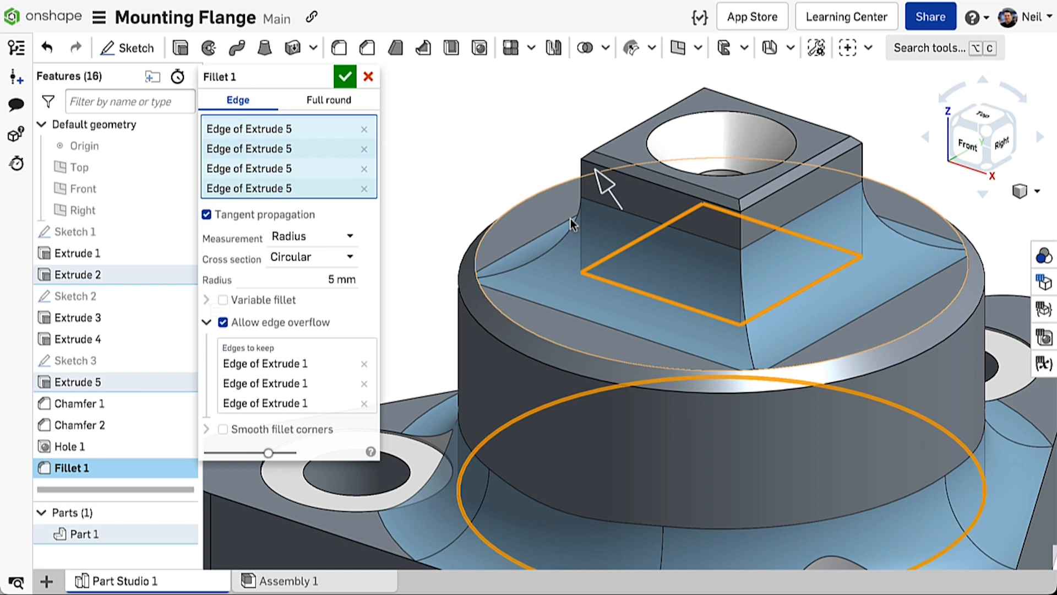
mouse_move(509, 271)
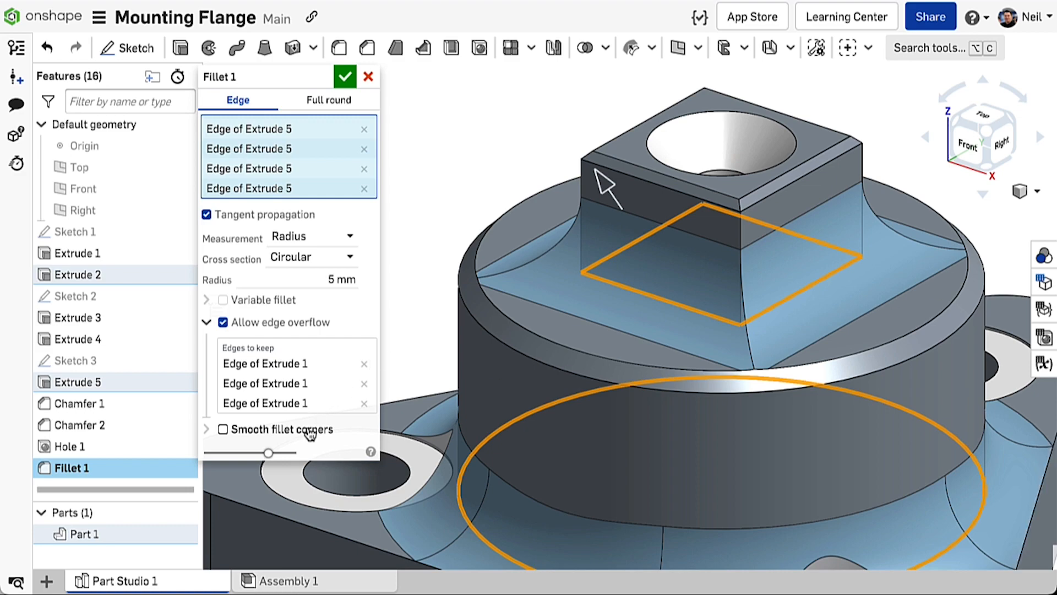
click(223, 430)
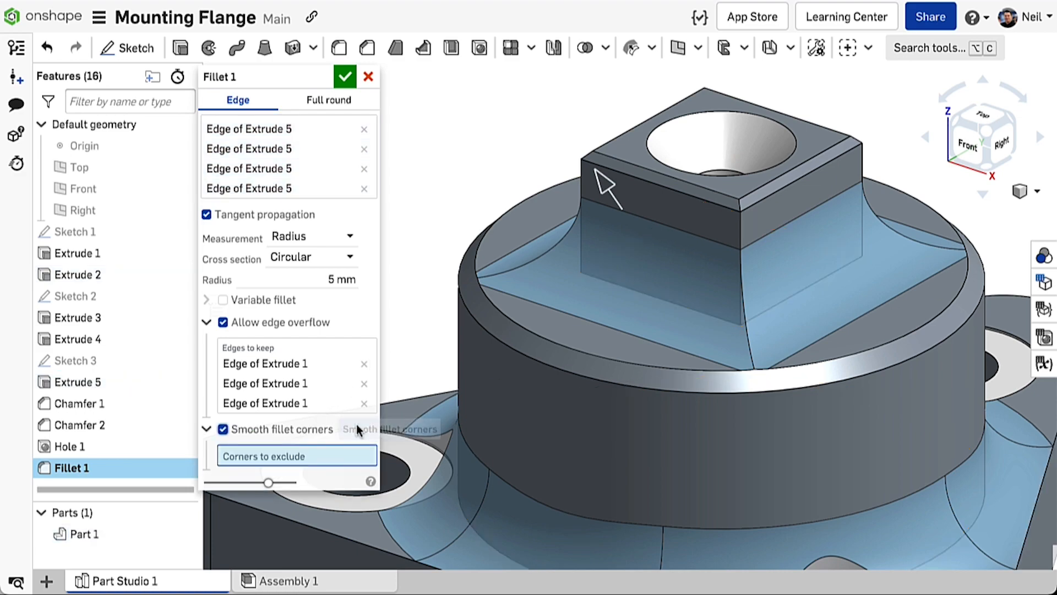
click(812, 580)
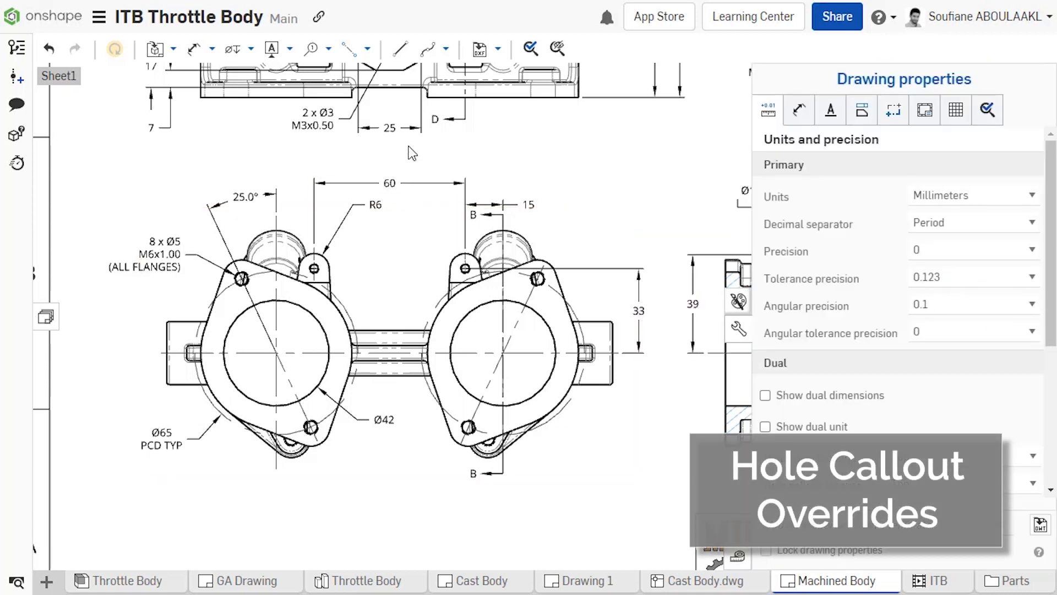
Edit the Ø3 M4x0.70 hole callout and enable Override precision/tolerance
click(234, 50)
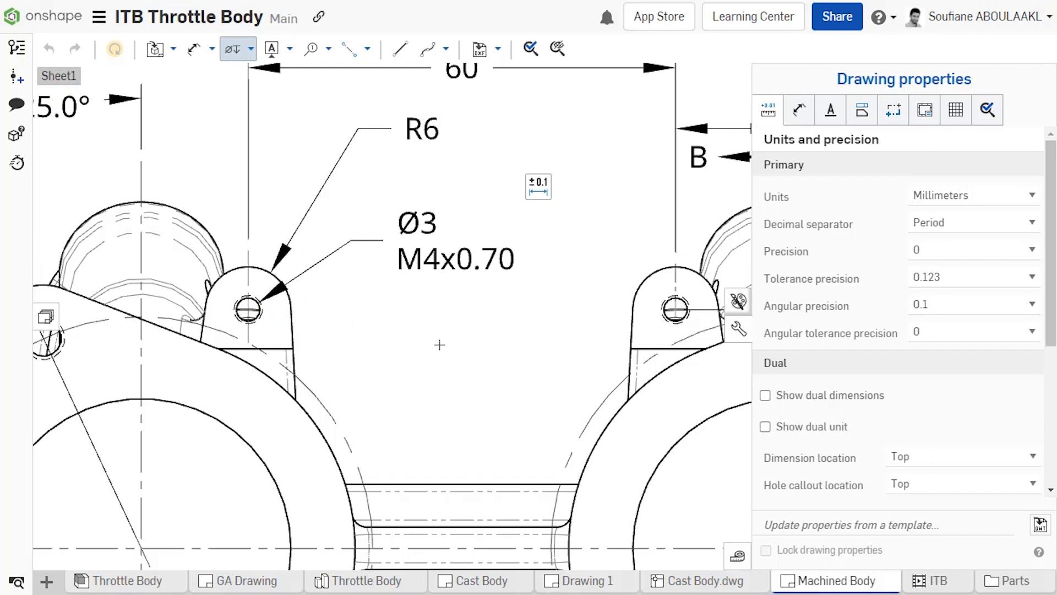
mouse_move(440, 344)
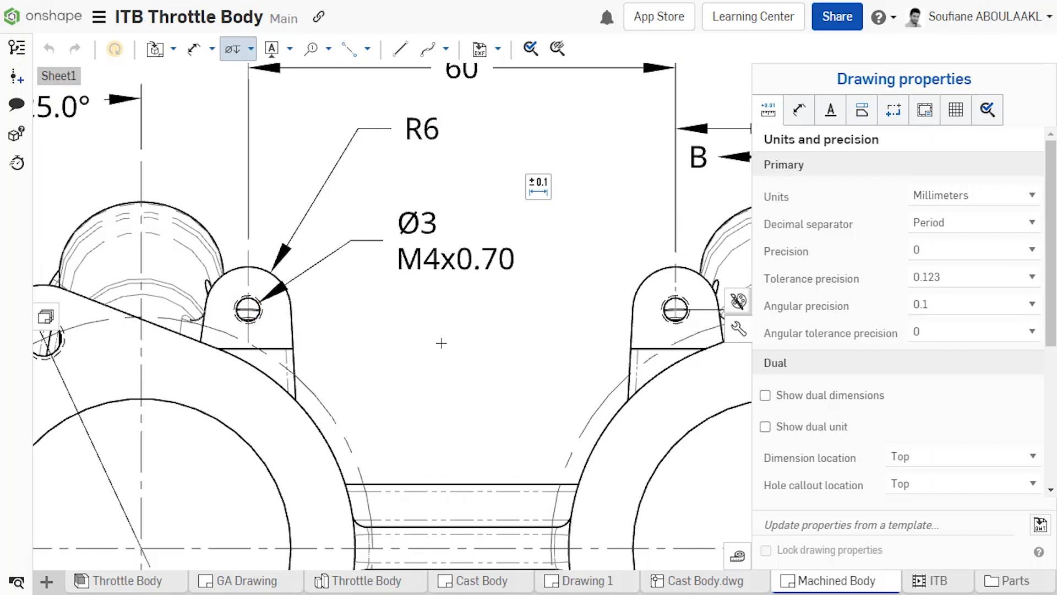
double_click(439, 243)
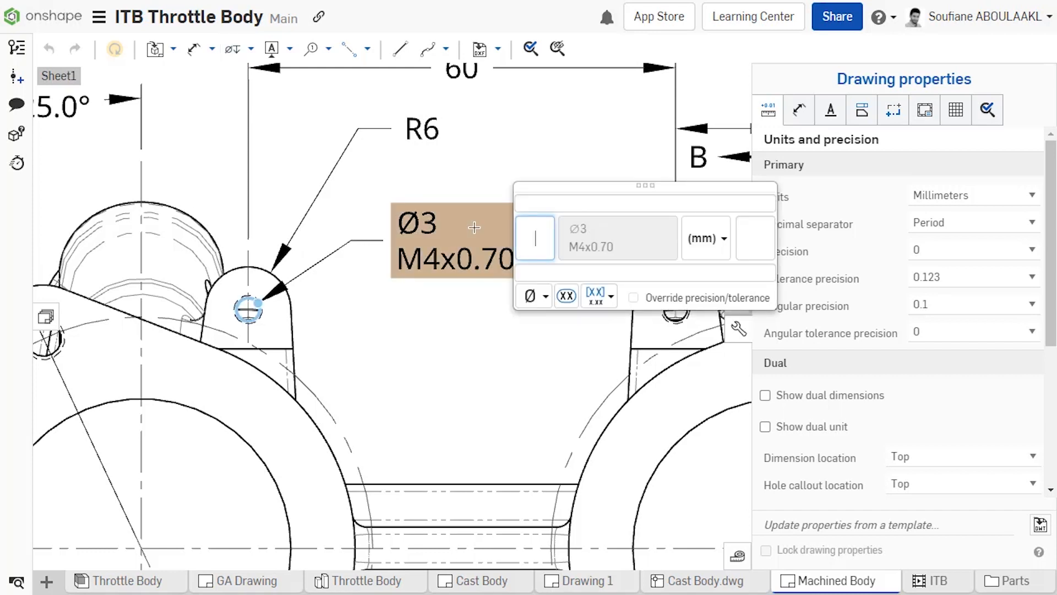
mouse_move(634, 297)
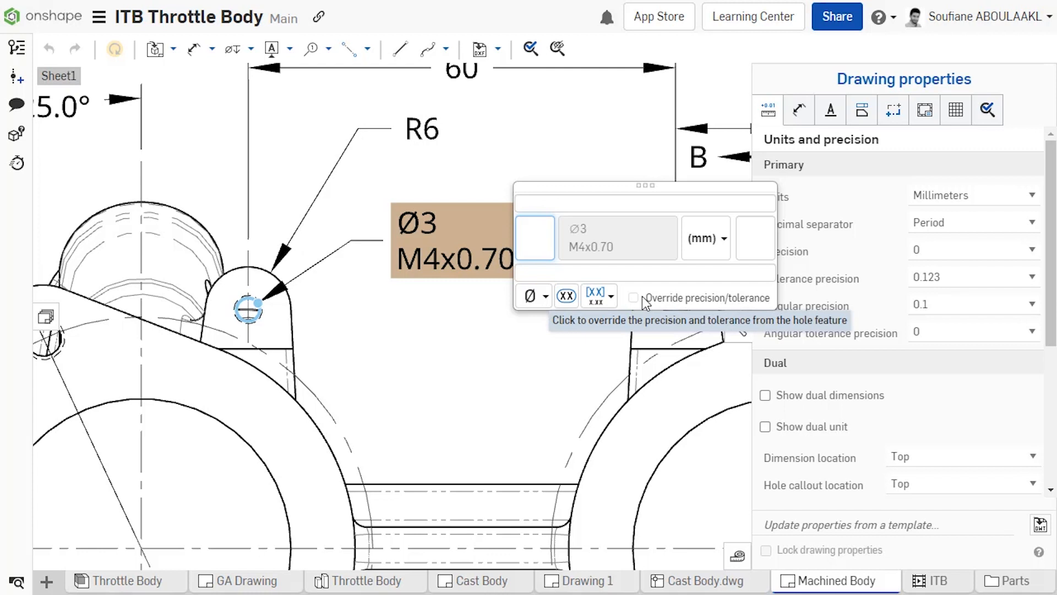
click(634, 298)
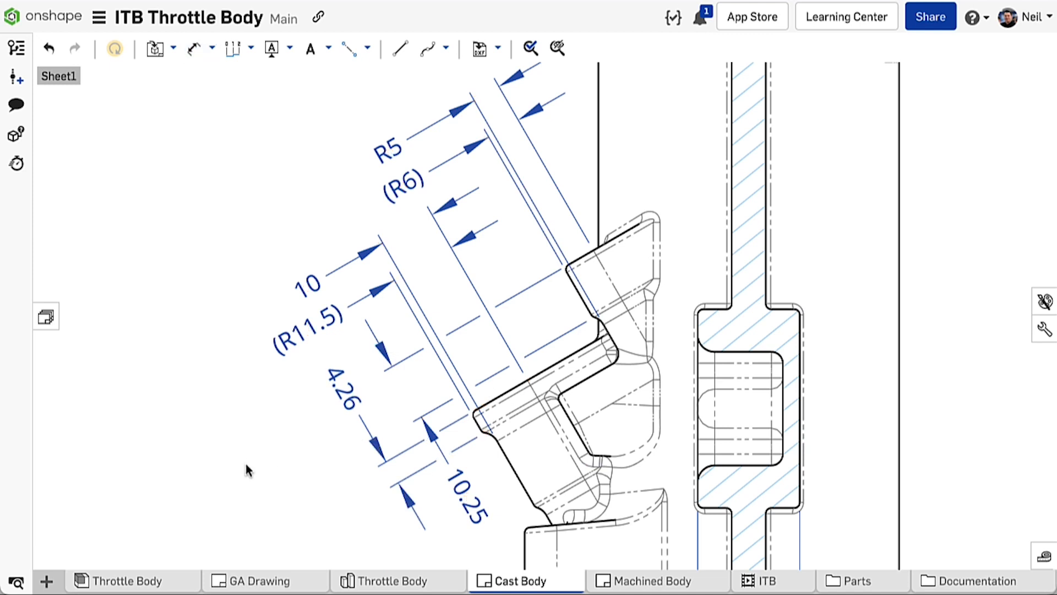
Unbreak the 10.25 dimension, then bring up options for the 10 and (R11.5) dimensions
click(465, 500)
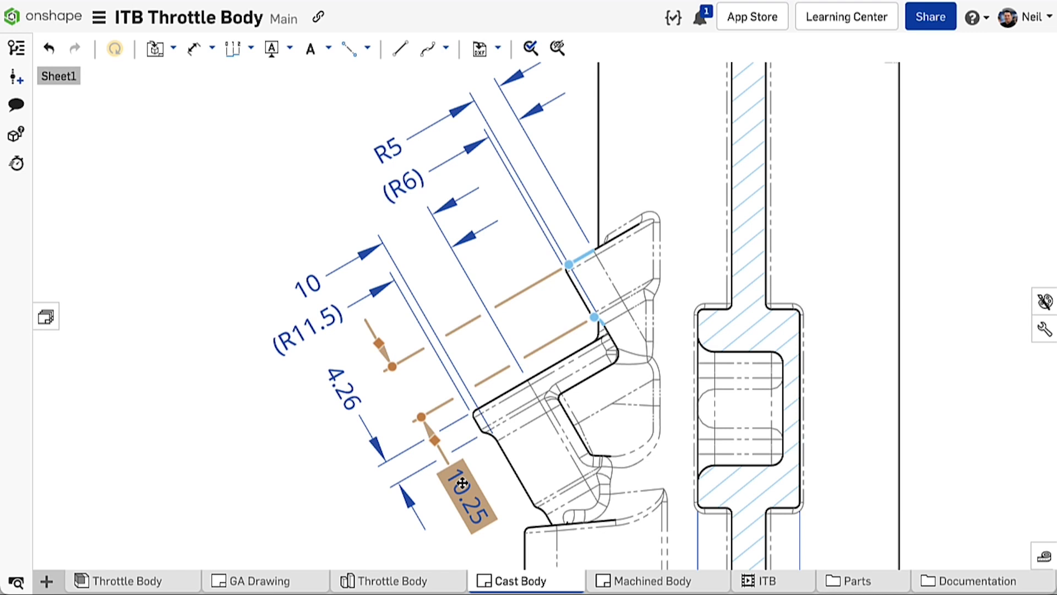
right_click(462, 484)
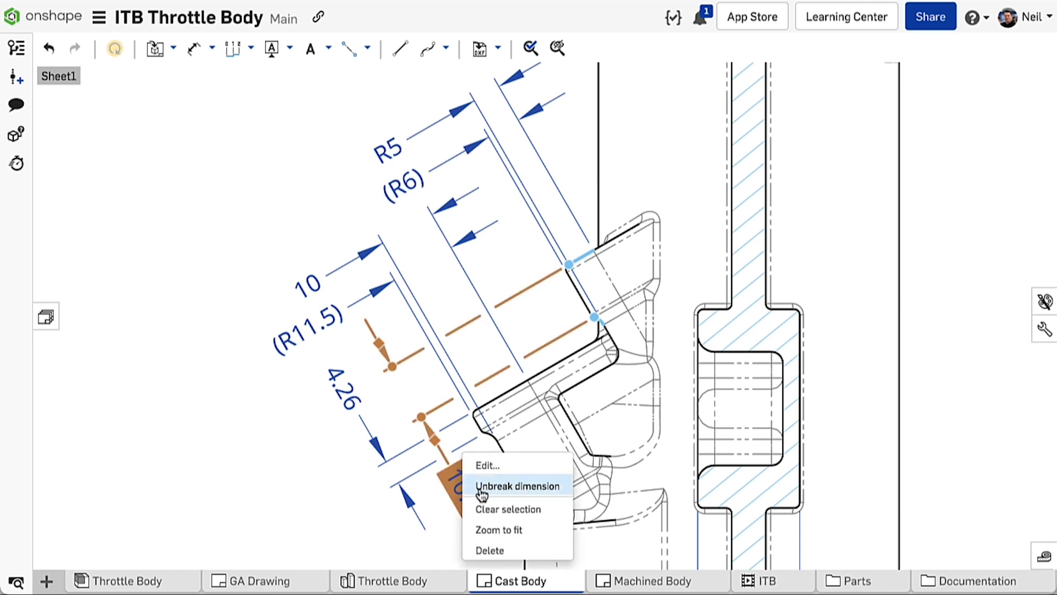
click(519, 485)
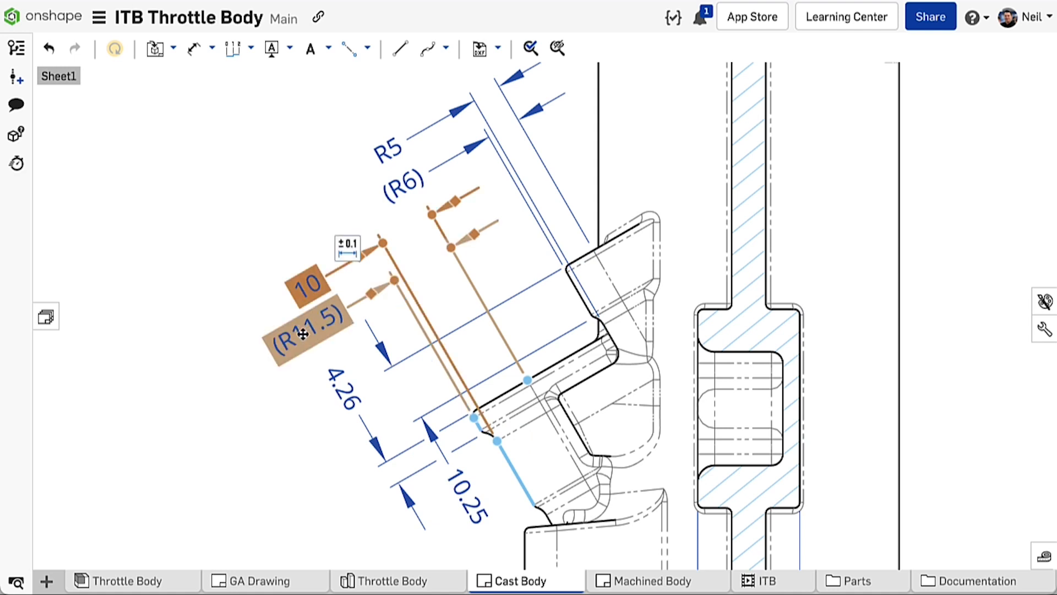
right_click(299, 336)
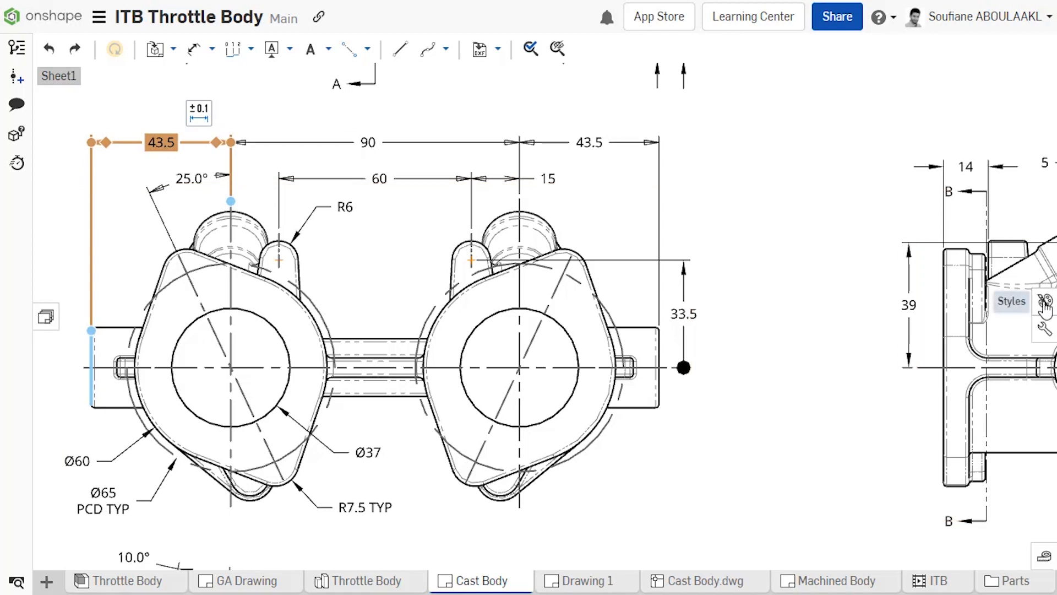
In Styles, give the selected horizontal dimensions a new first arrowhead and choose the second arrowhead separately
click(1030, 303)
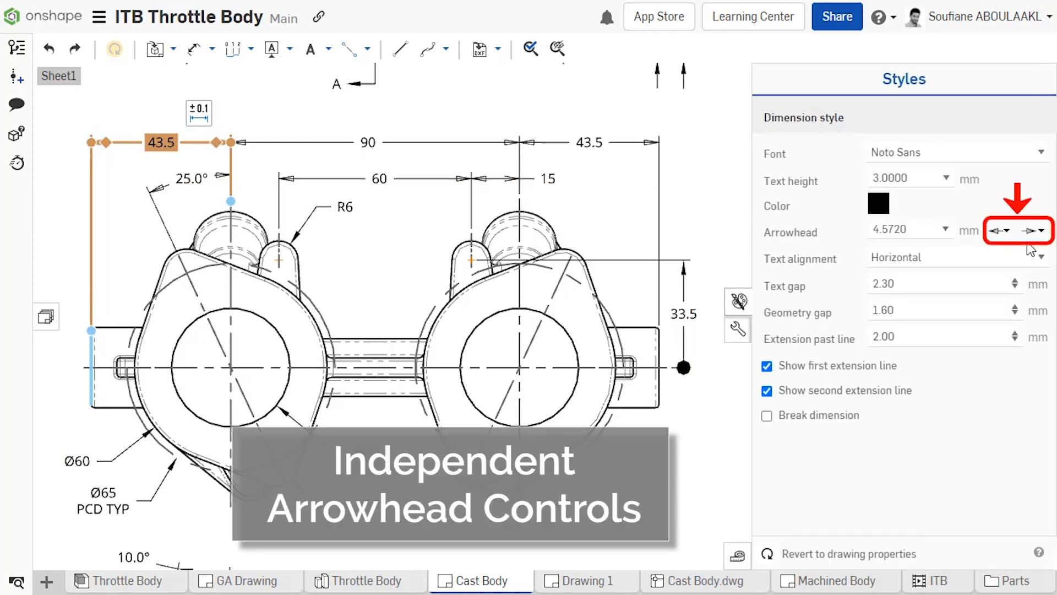
click(548, 178)
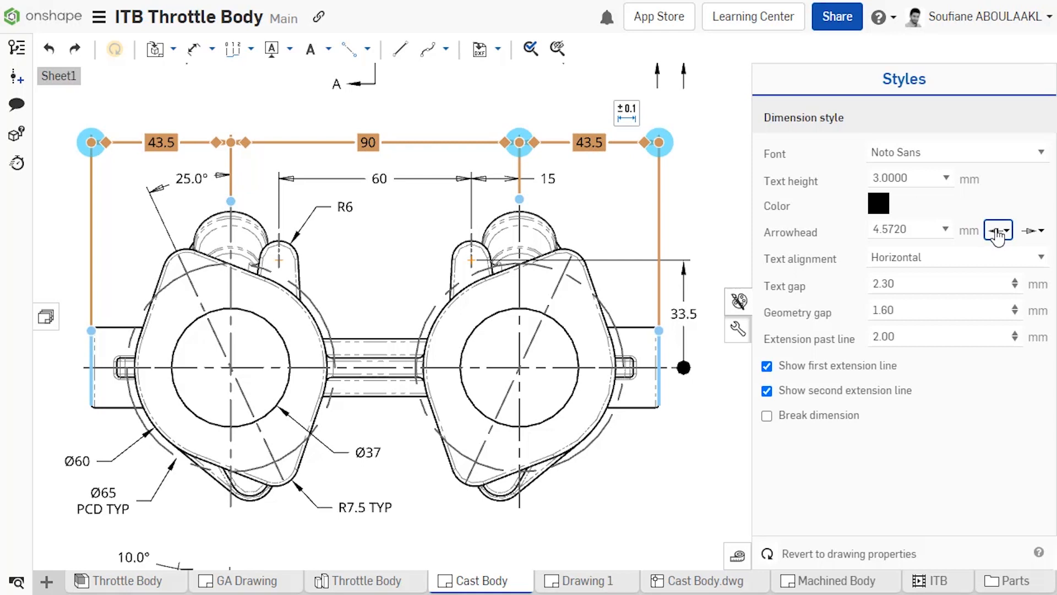
click(998, 229)
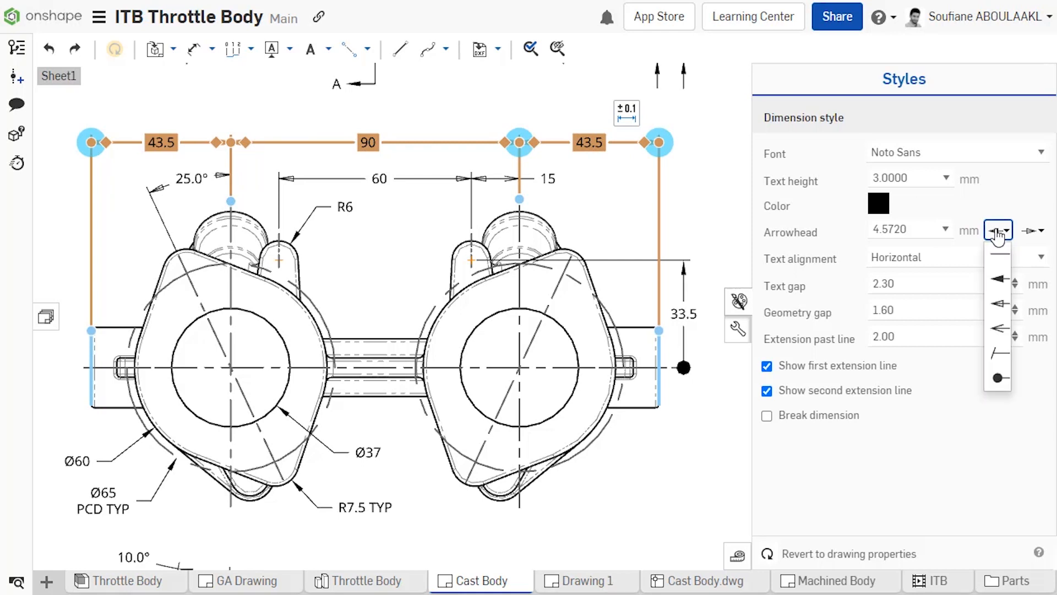
click(1033, 229)
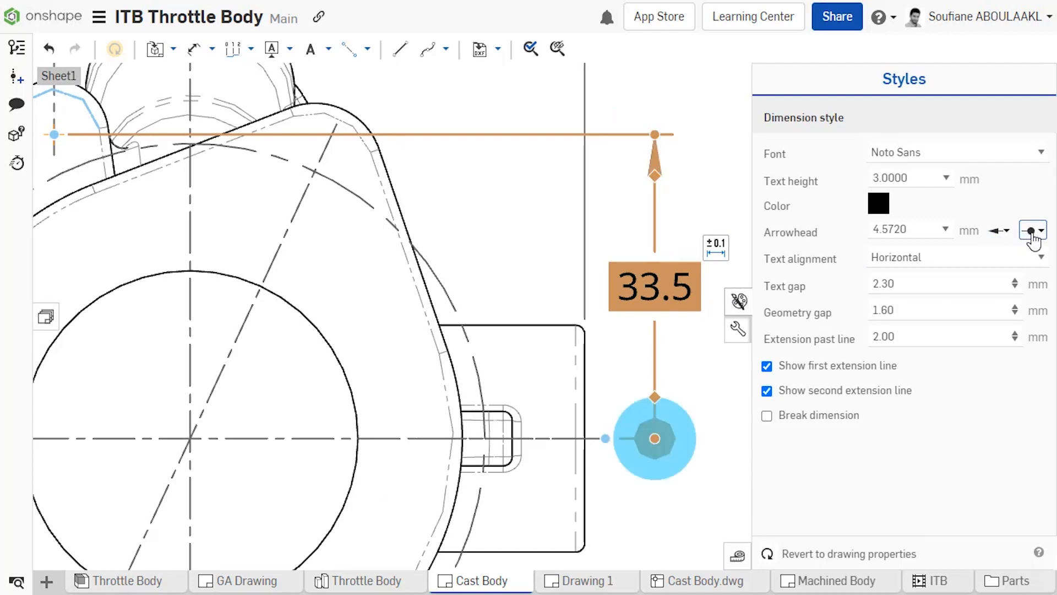
click(1039, 229)
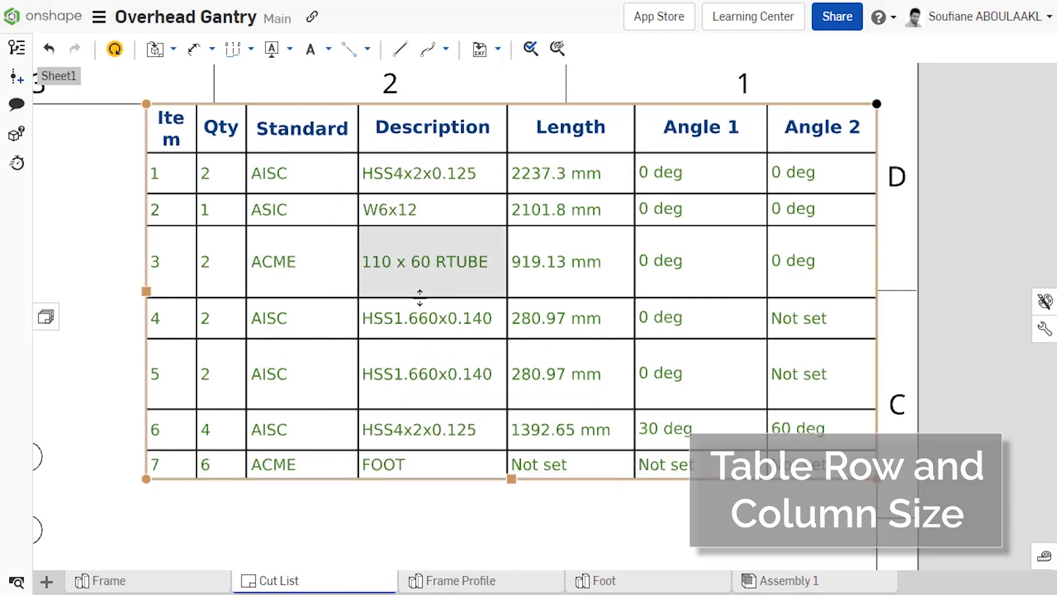
Shorten row 3 by dragging, then resize row 5's Description cell to 50 mm width and a new height
drag(419, 296, 420, 263)
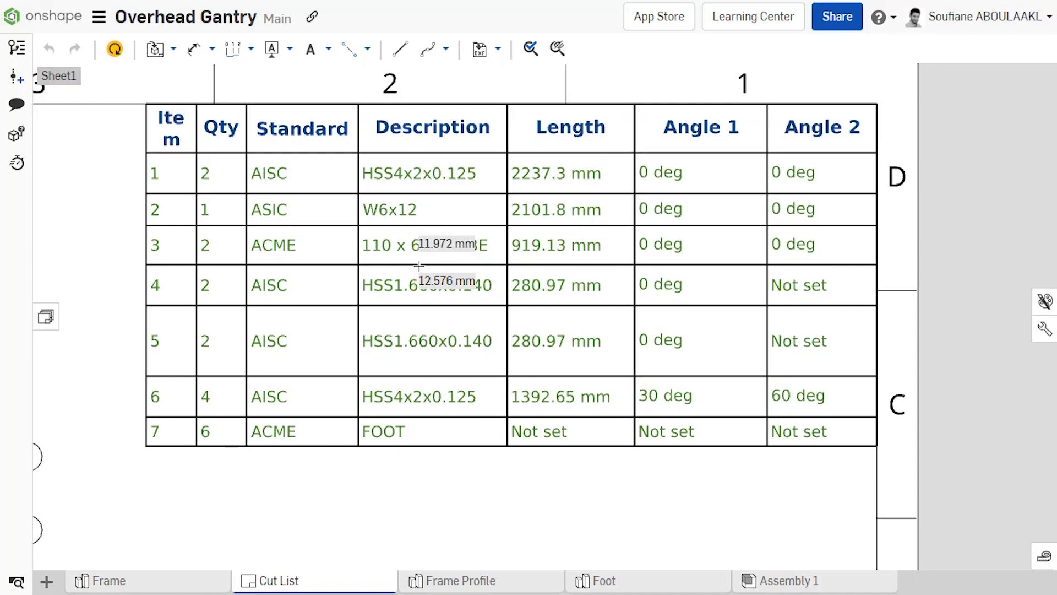
click(430, 340)
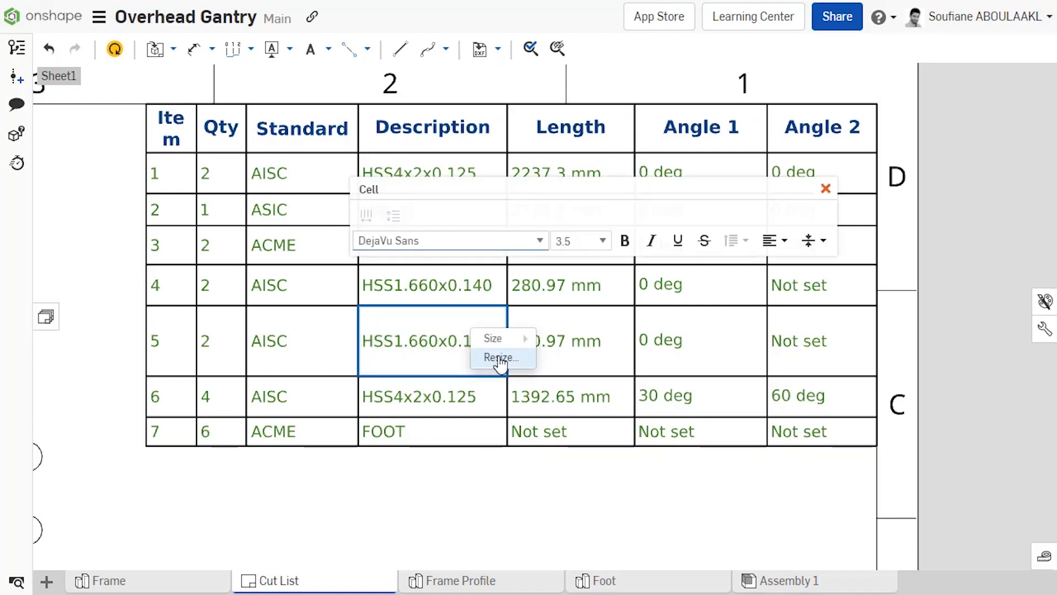
click(500, 357)
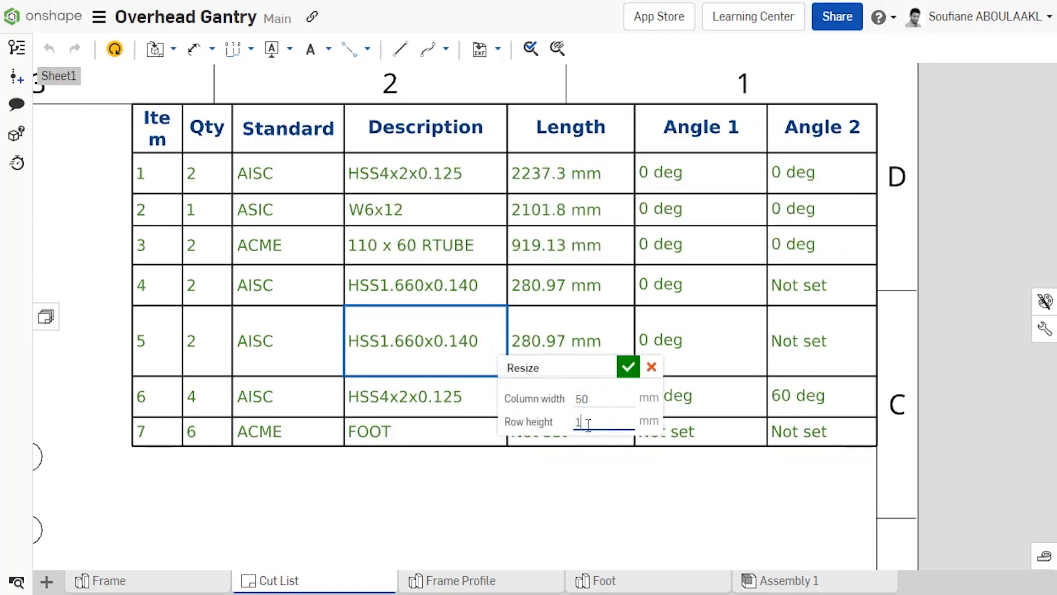
click(628, 367)
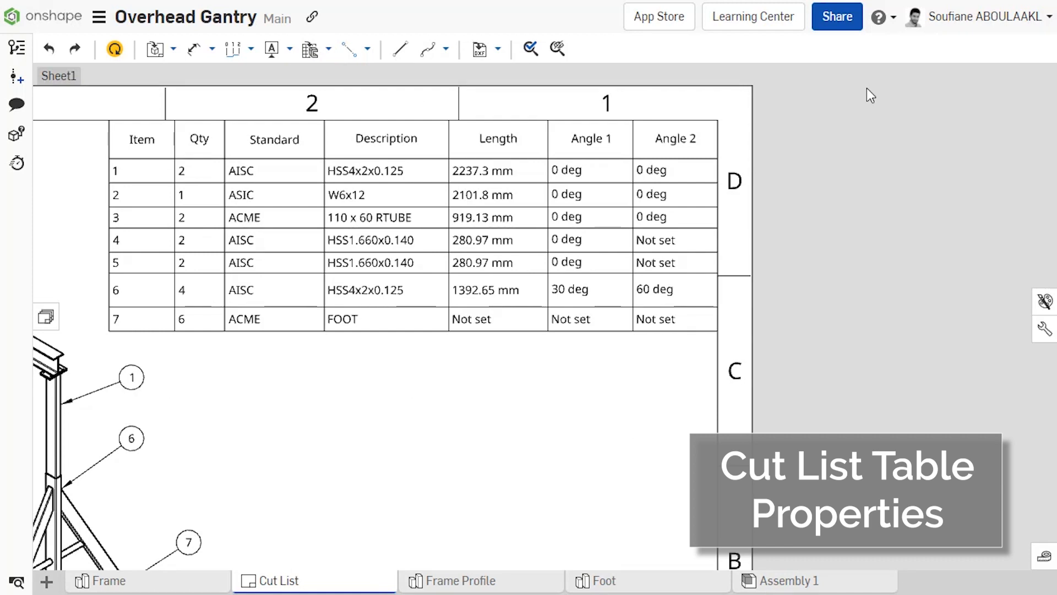
mouse_move(961, 222)
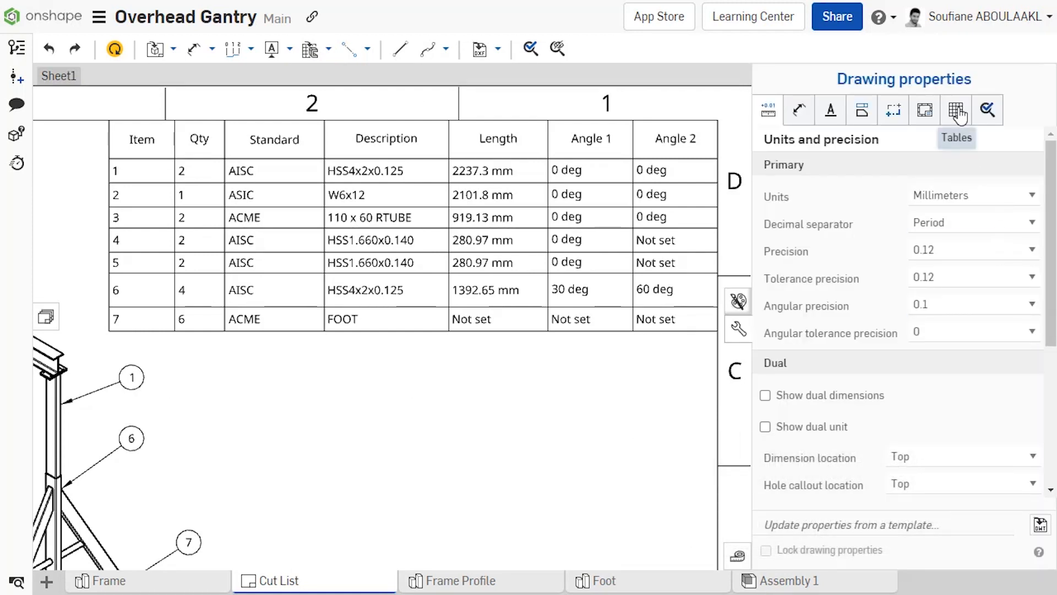
In Drawing properties Tables, set the cut list table to 0.40 mm lines, DejaVu Sans and bold 4 mm headers
click(955, 109)
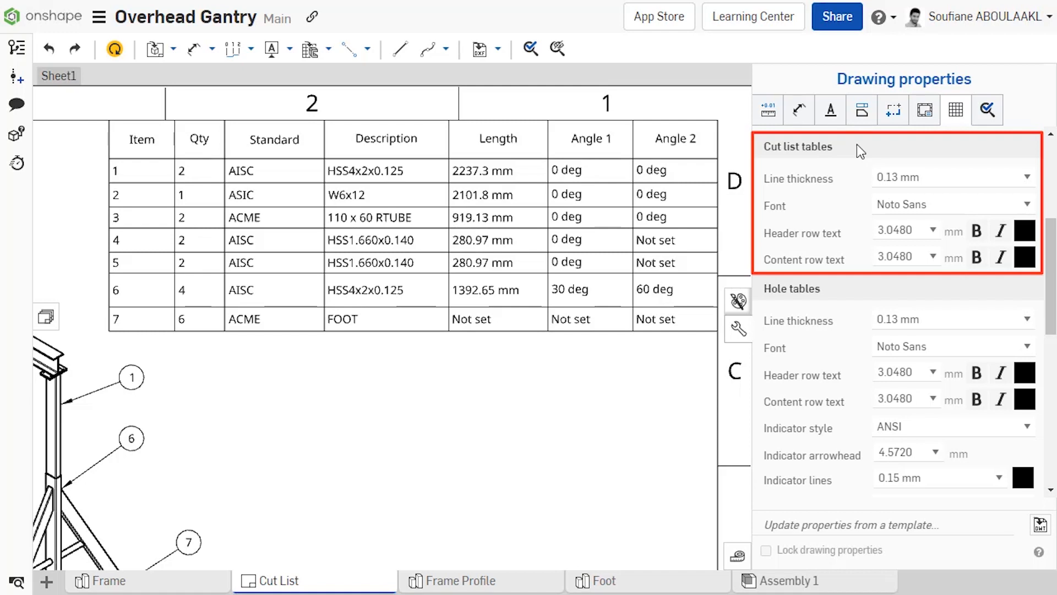
click(953, 177)
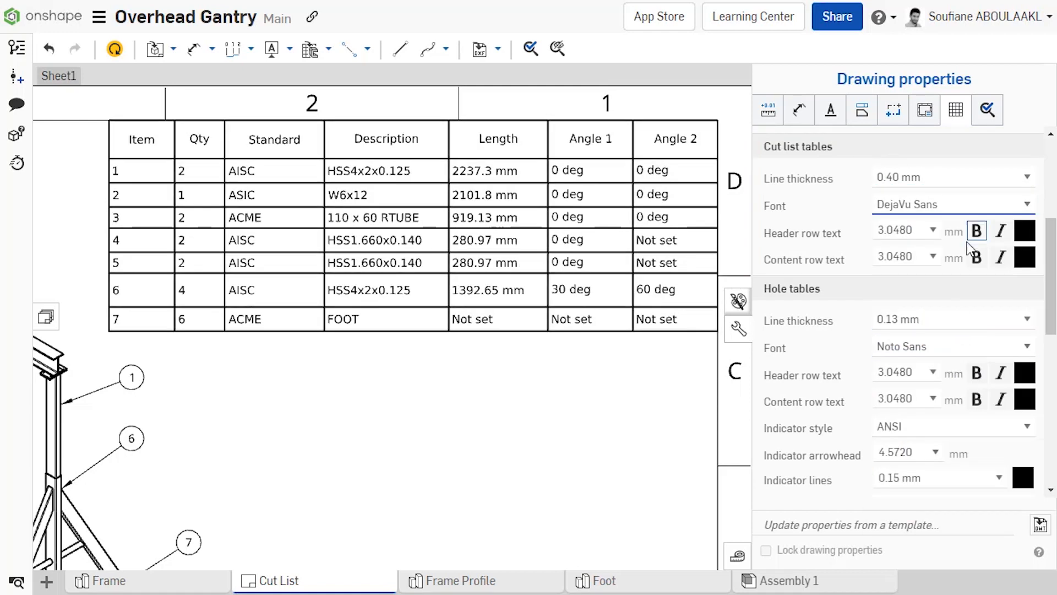
click(932, 259)
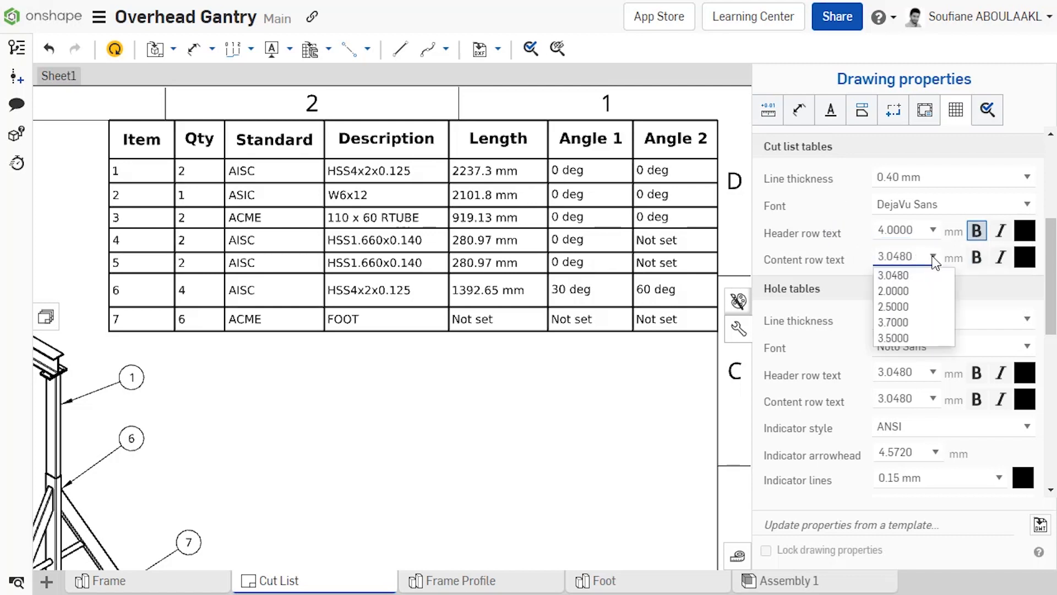